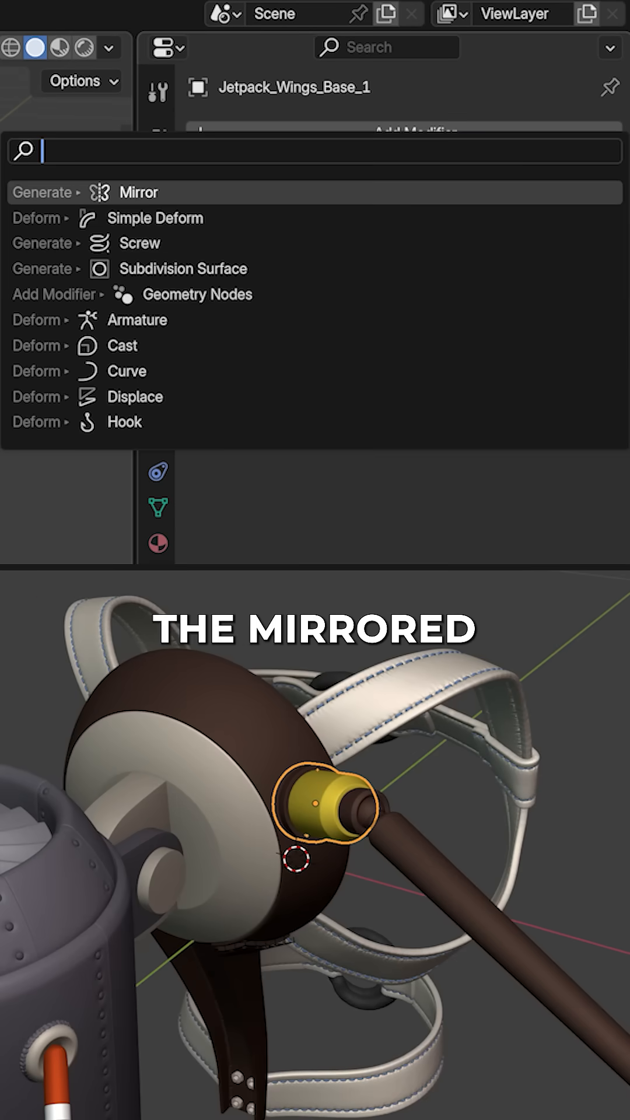
Add a Mirror modifier to Jetpack_Wings_Base_1.
{"action": "left_click", "coordinate": [139, 191]}
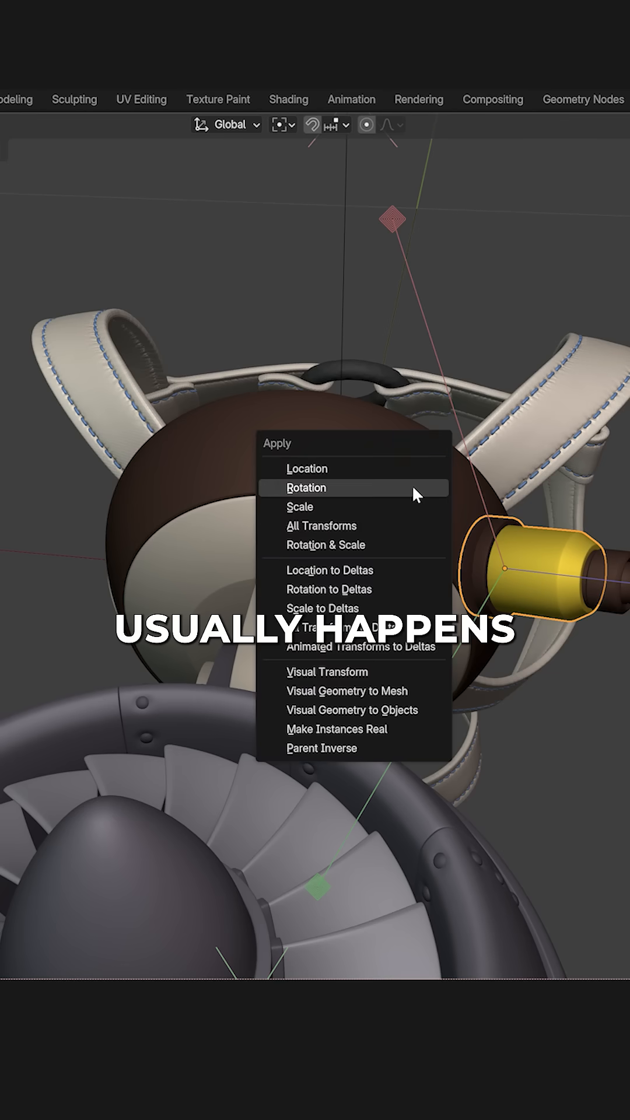
Apply the wing part's rotation, add a Plain Axes empty at the origin, and pick the mirror object.
{"action": "left_click", "coordinate": [305, 487]}
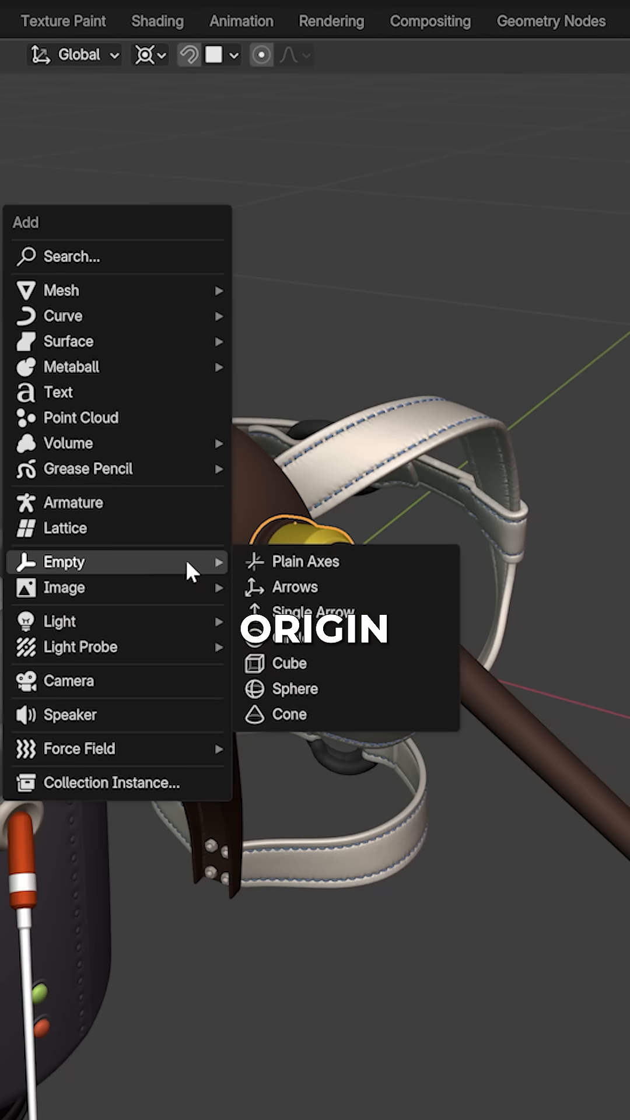
{"action": "left_click", "coordinate": [304, 560]}
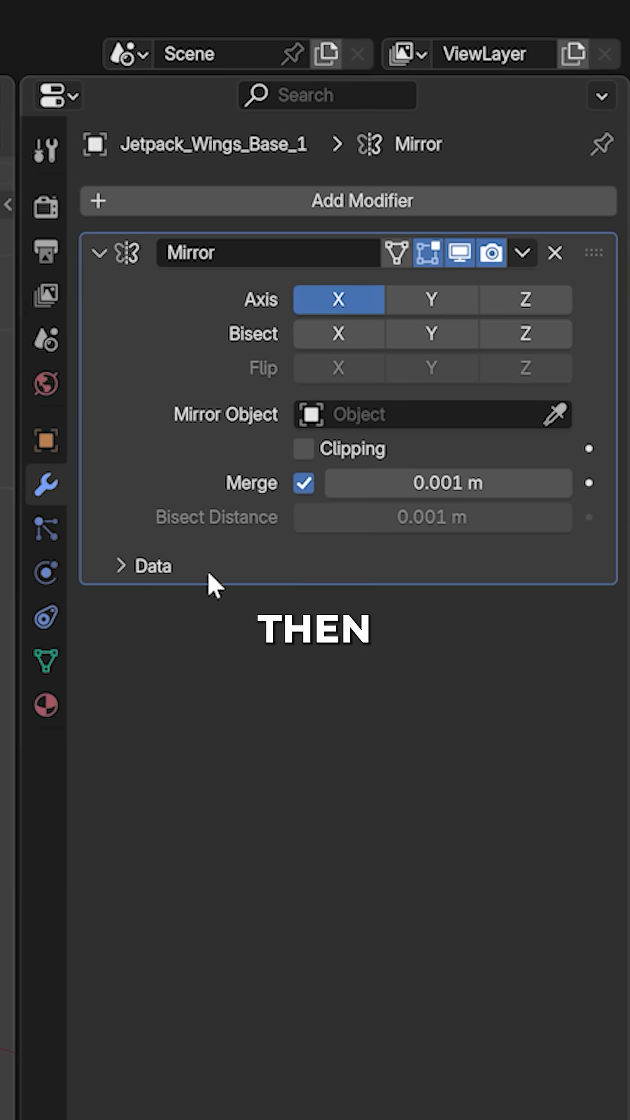
{"action": "left_click", "coordinate": [429, 414]}
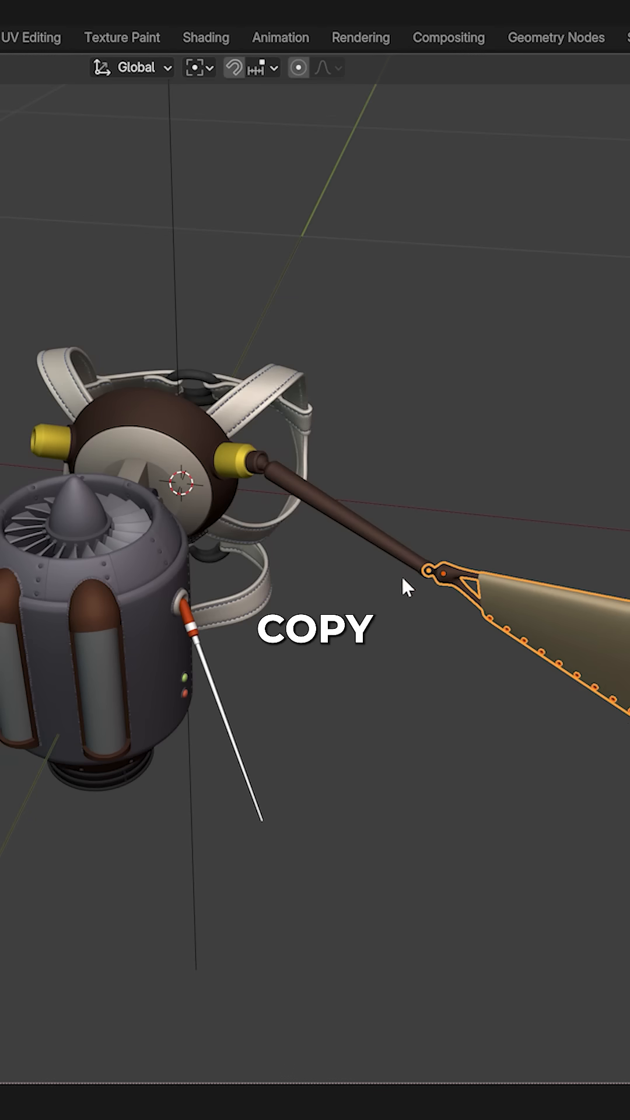
Add the wing's arm rod to the selection and open the Mirror modifier's extra actions.
{"action": "left_click", "coordinate": [243, 457]}
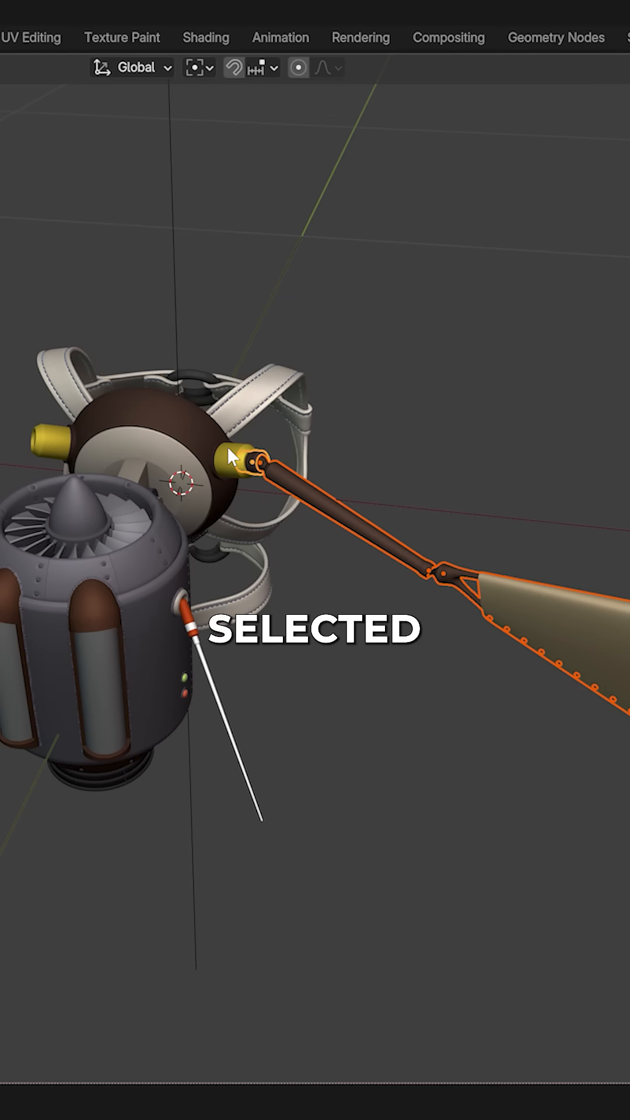
{"action": "left_click", "coordinate": [523, 252]}
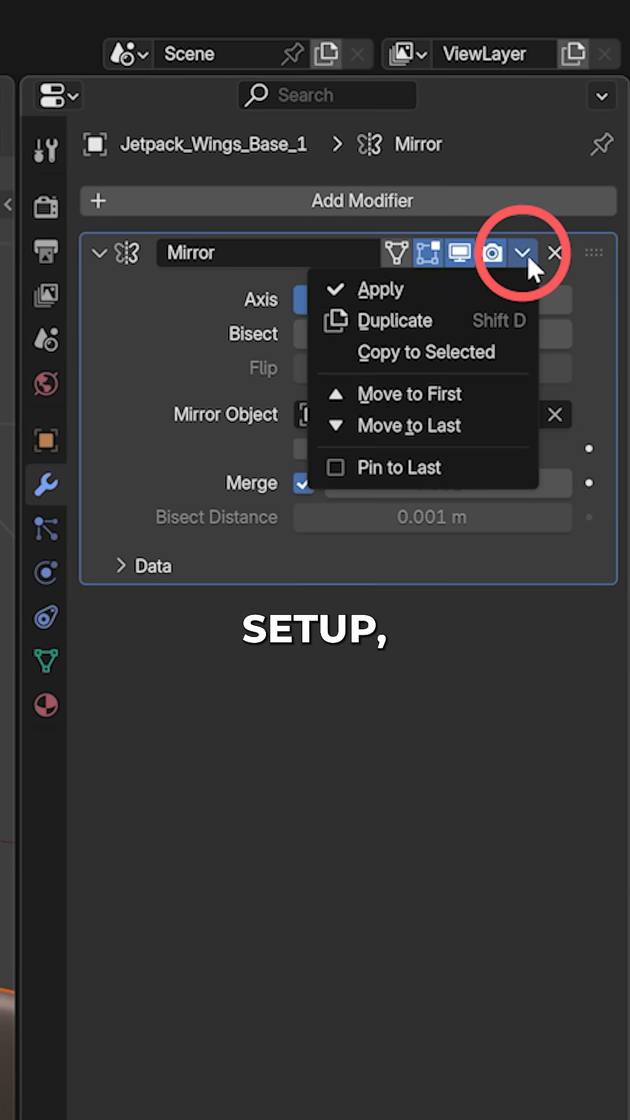